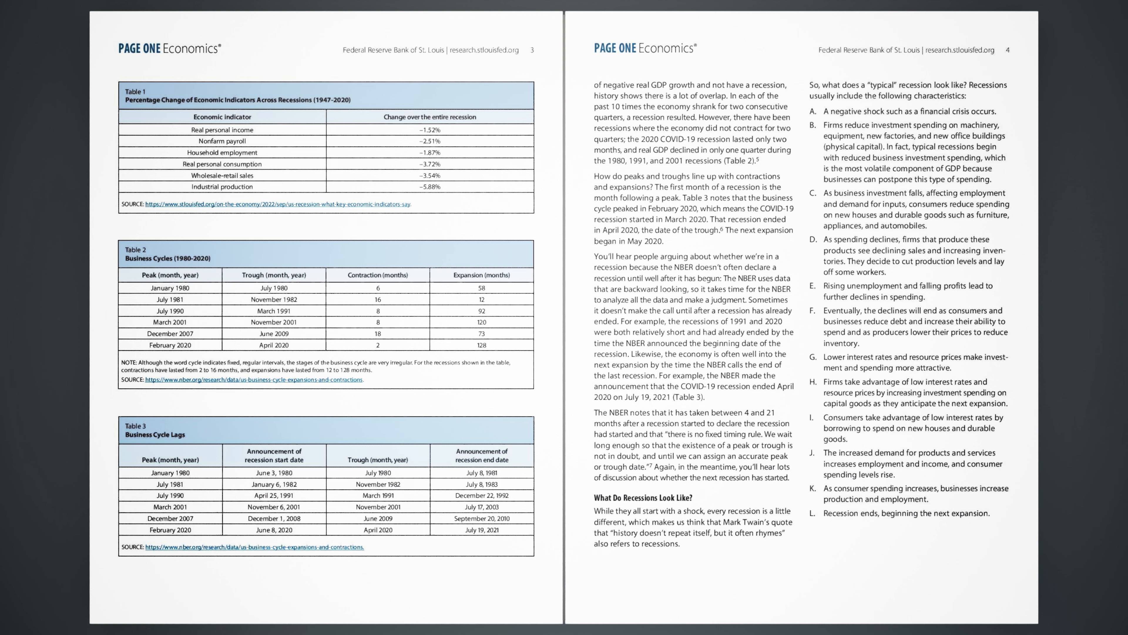
scroll(down, 3)
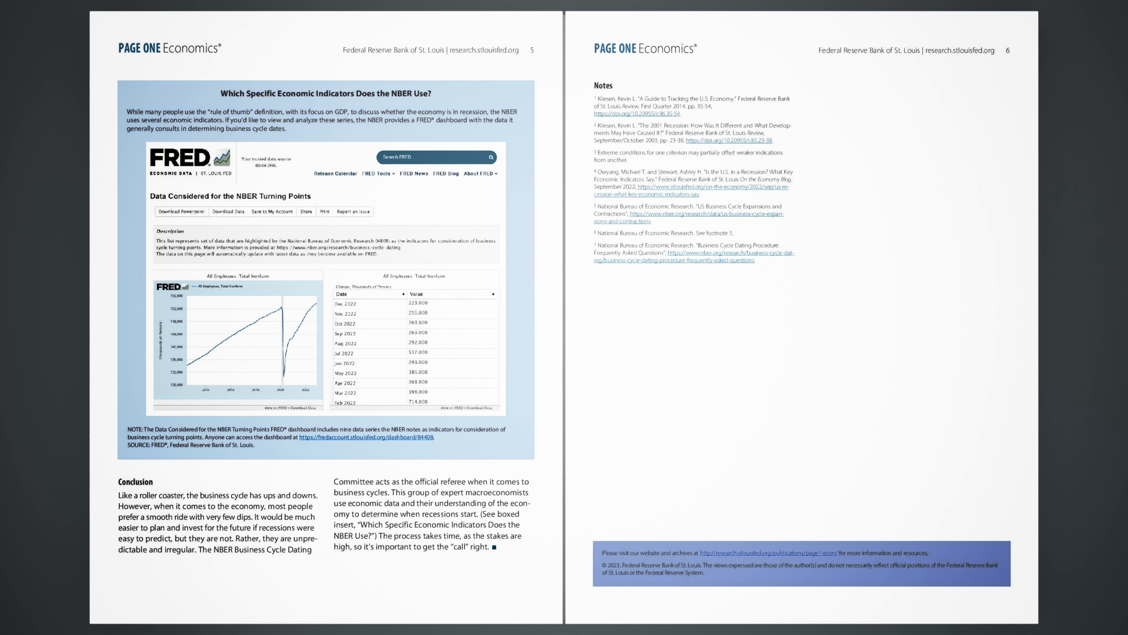